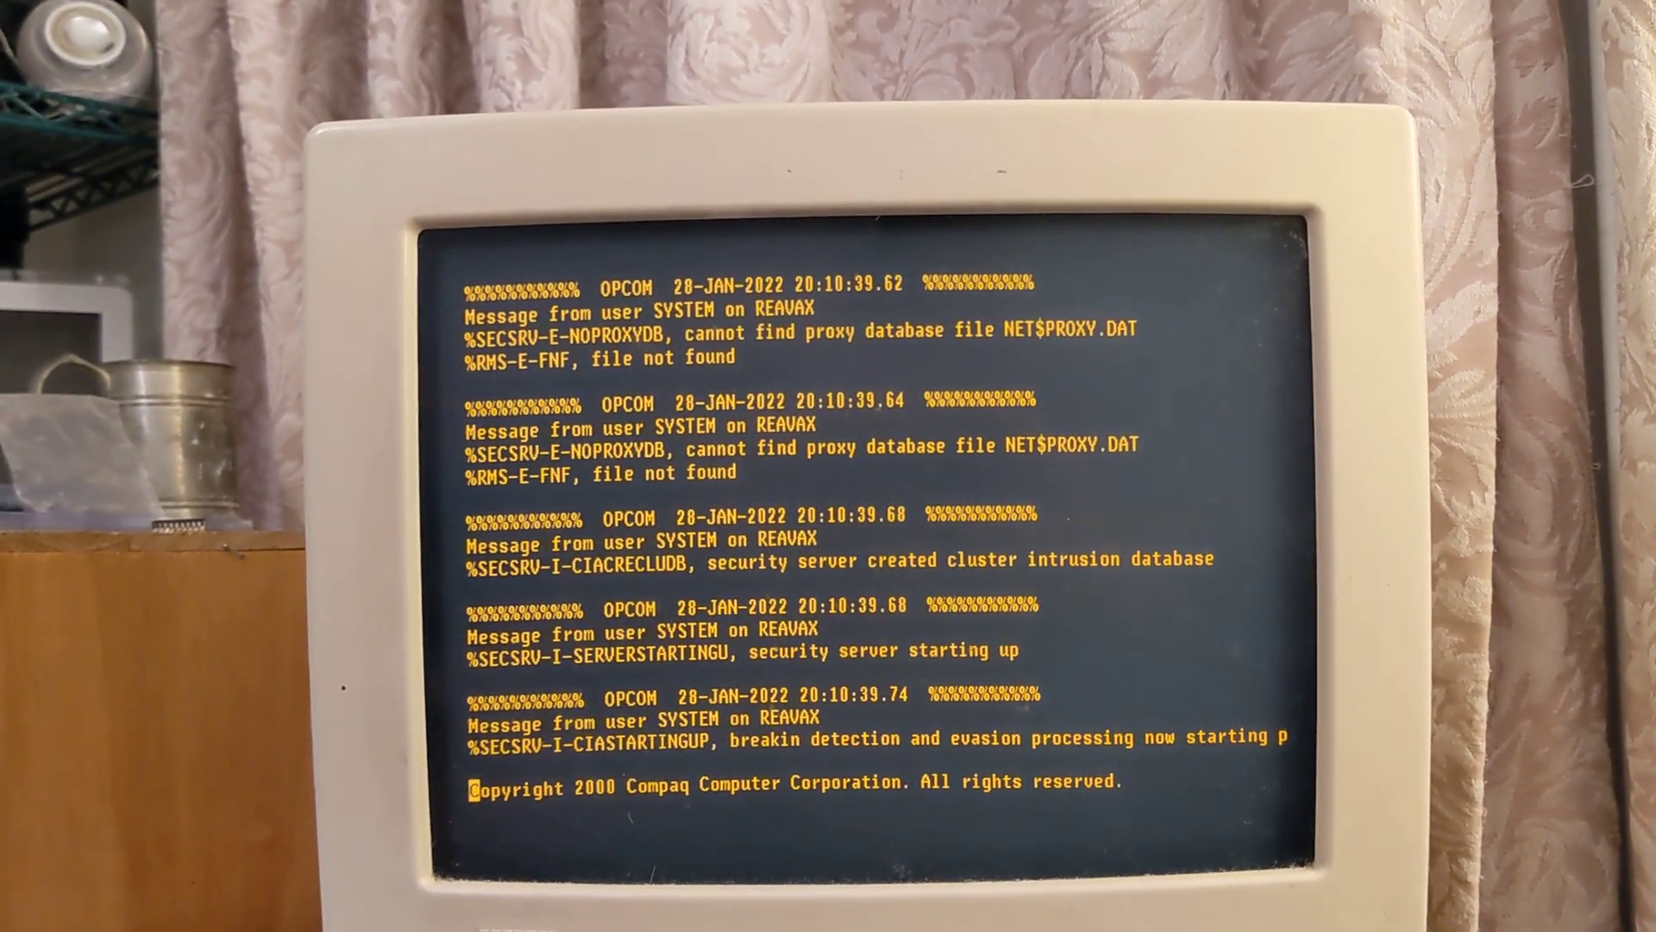
scroll(down, 3)
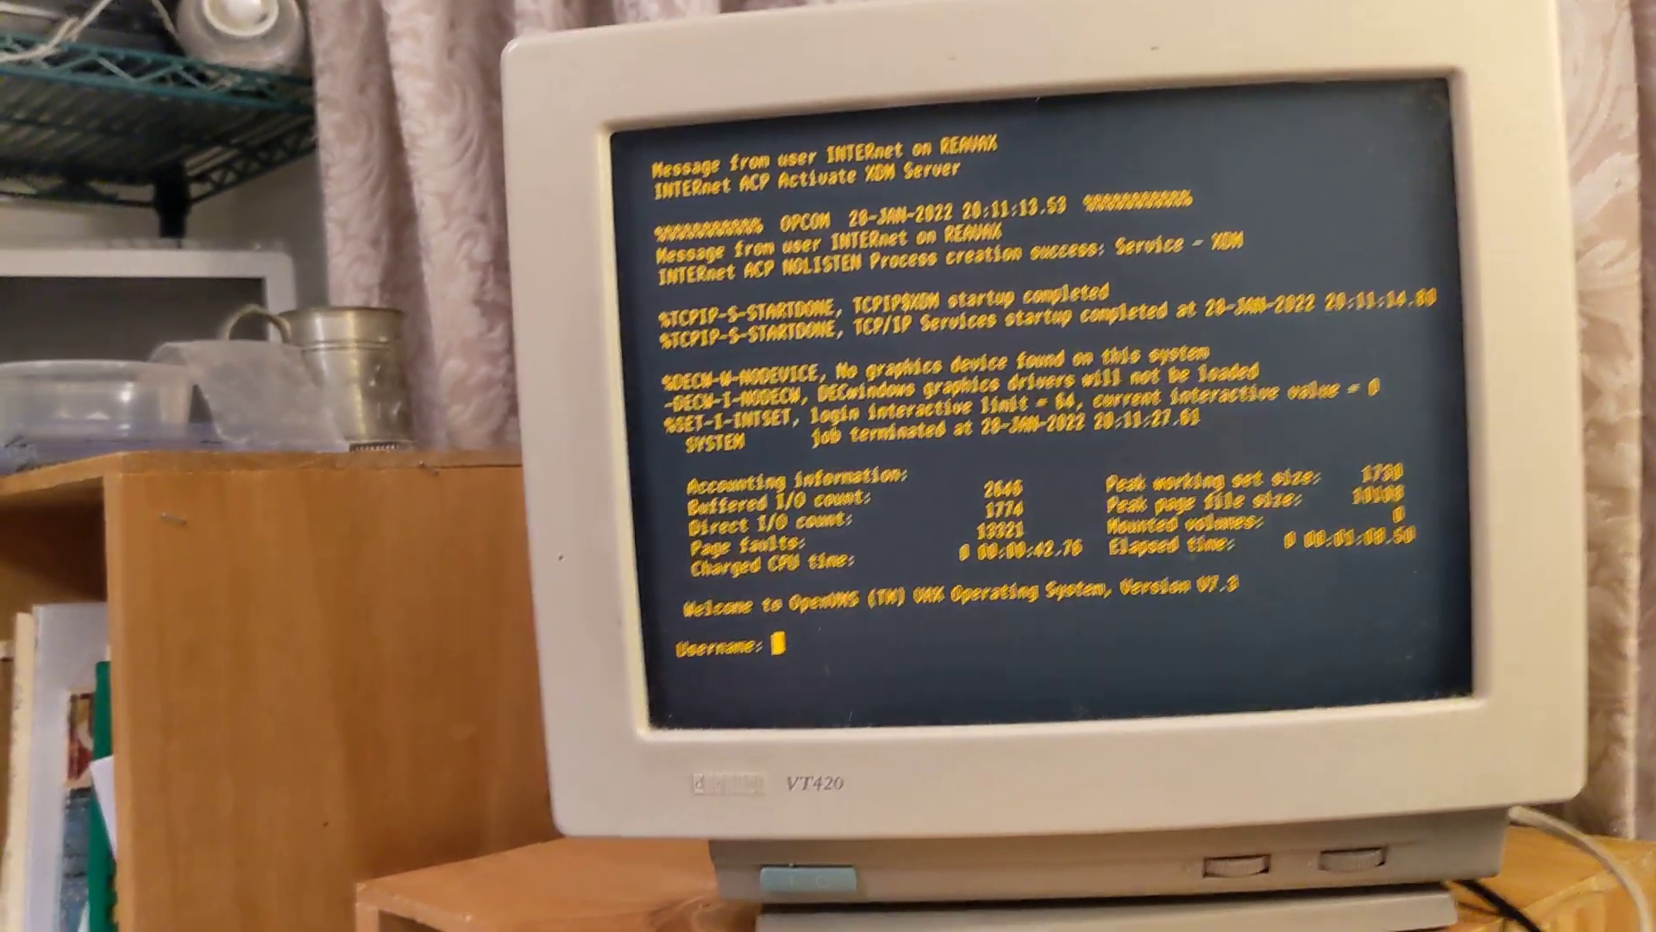
text(roy)
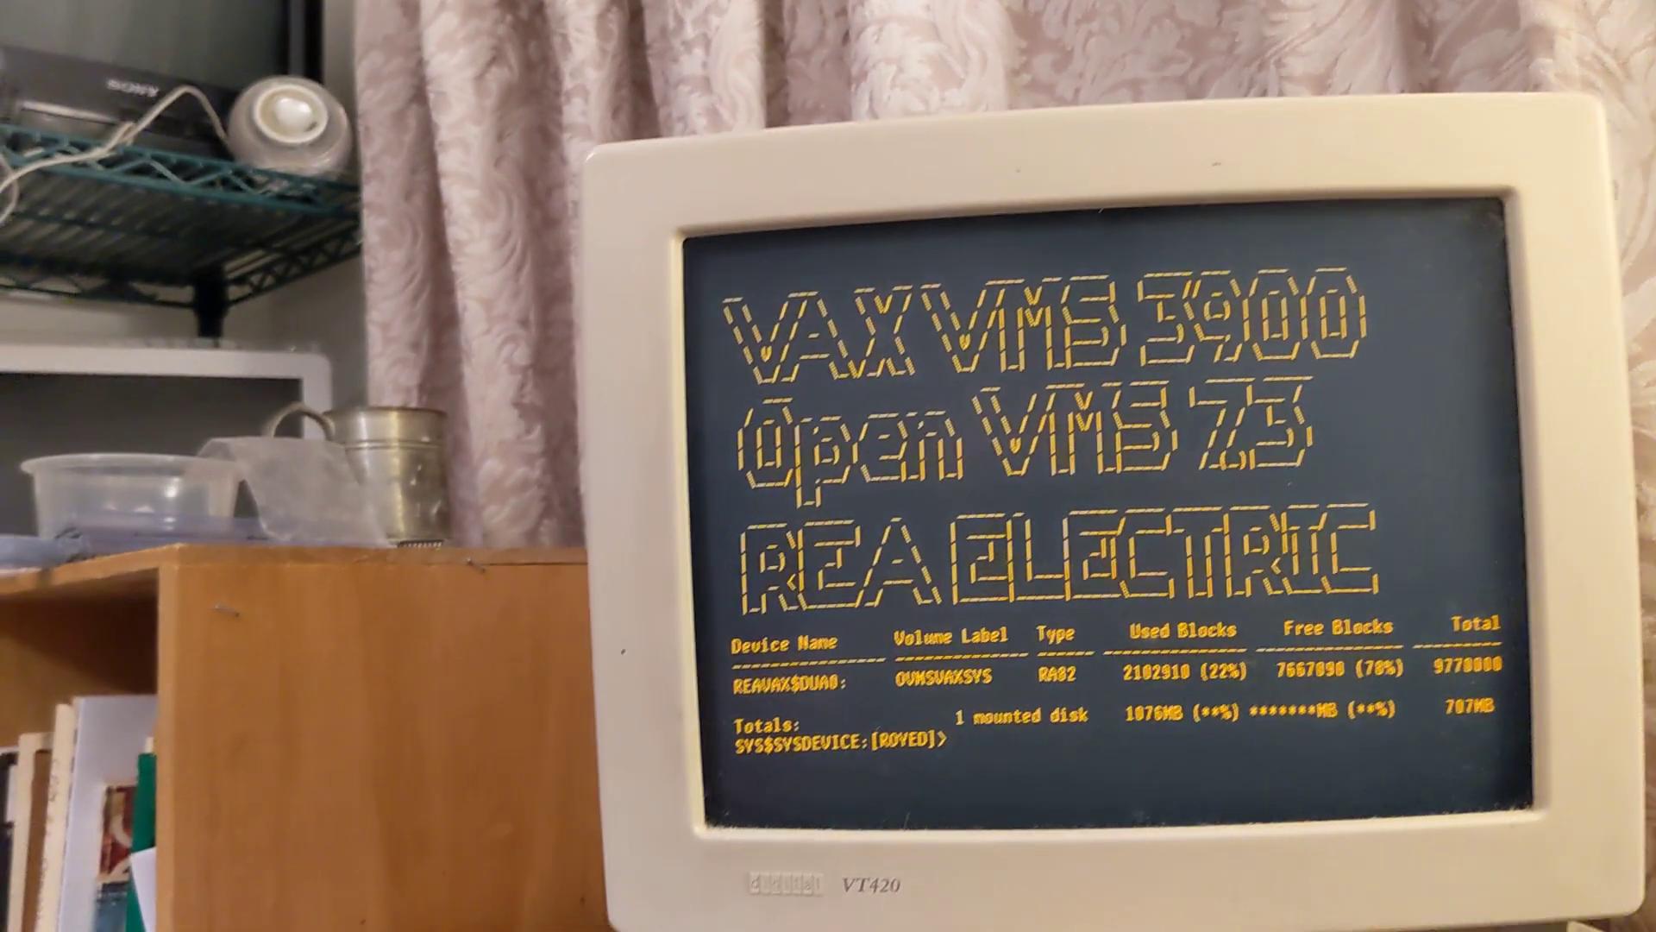
text(show system)
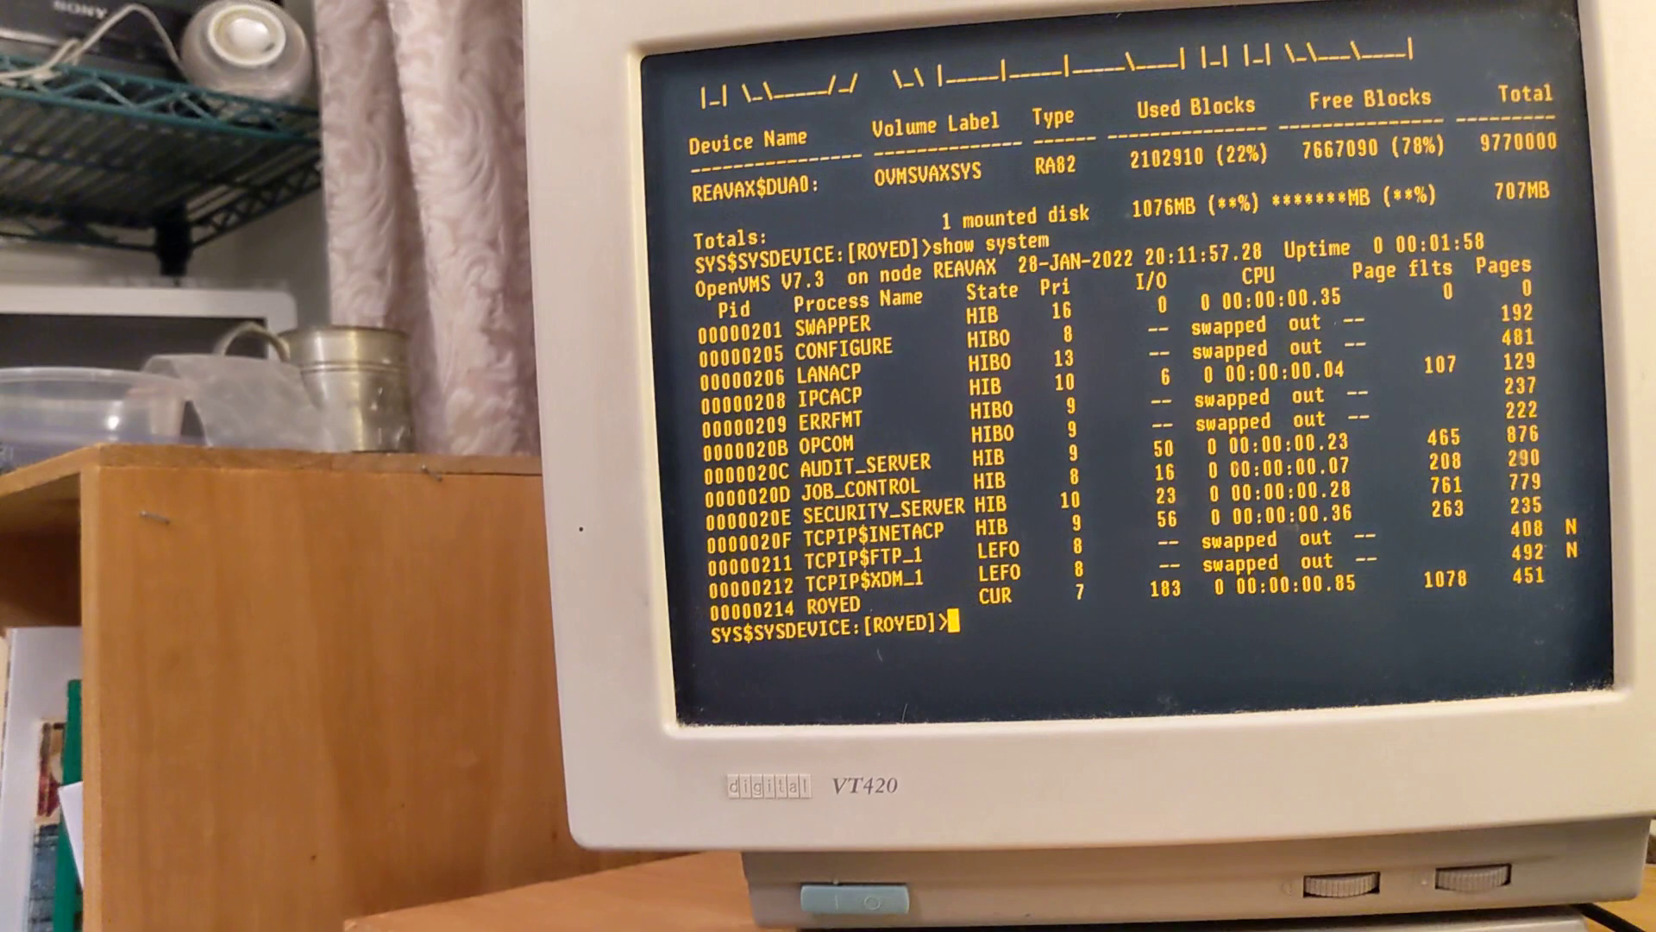
text(show)
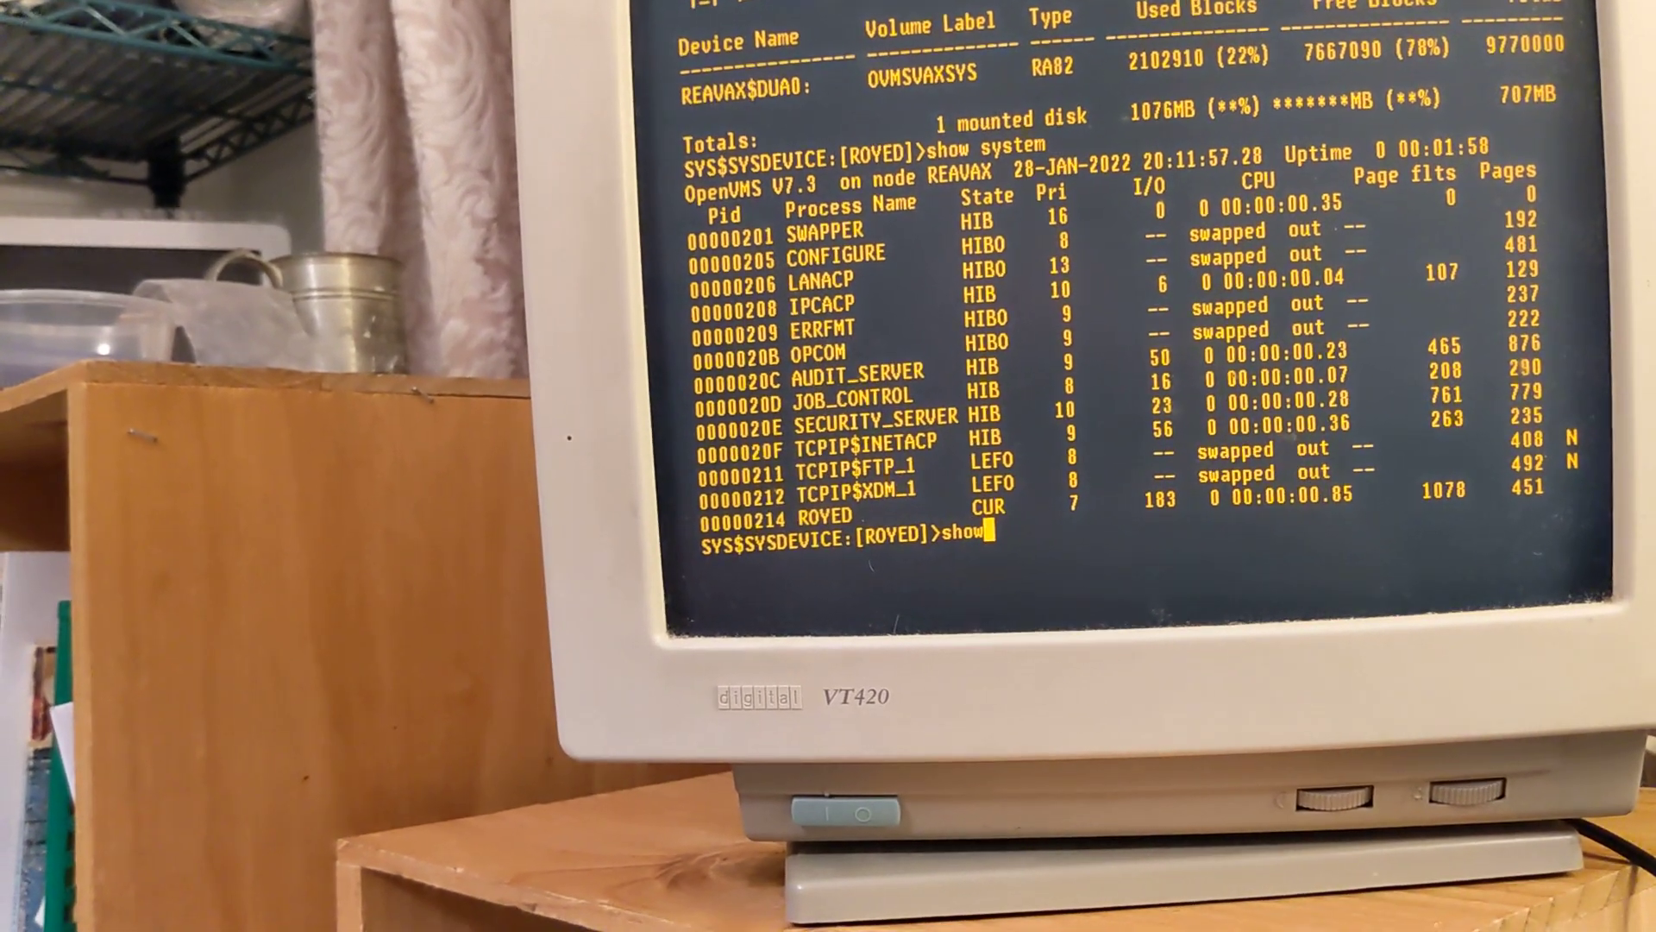
text(cpu)
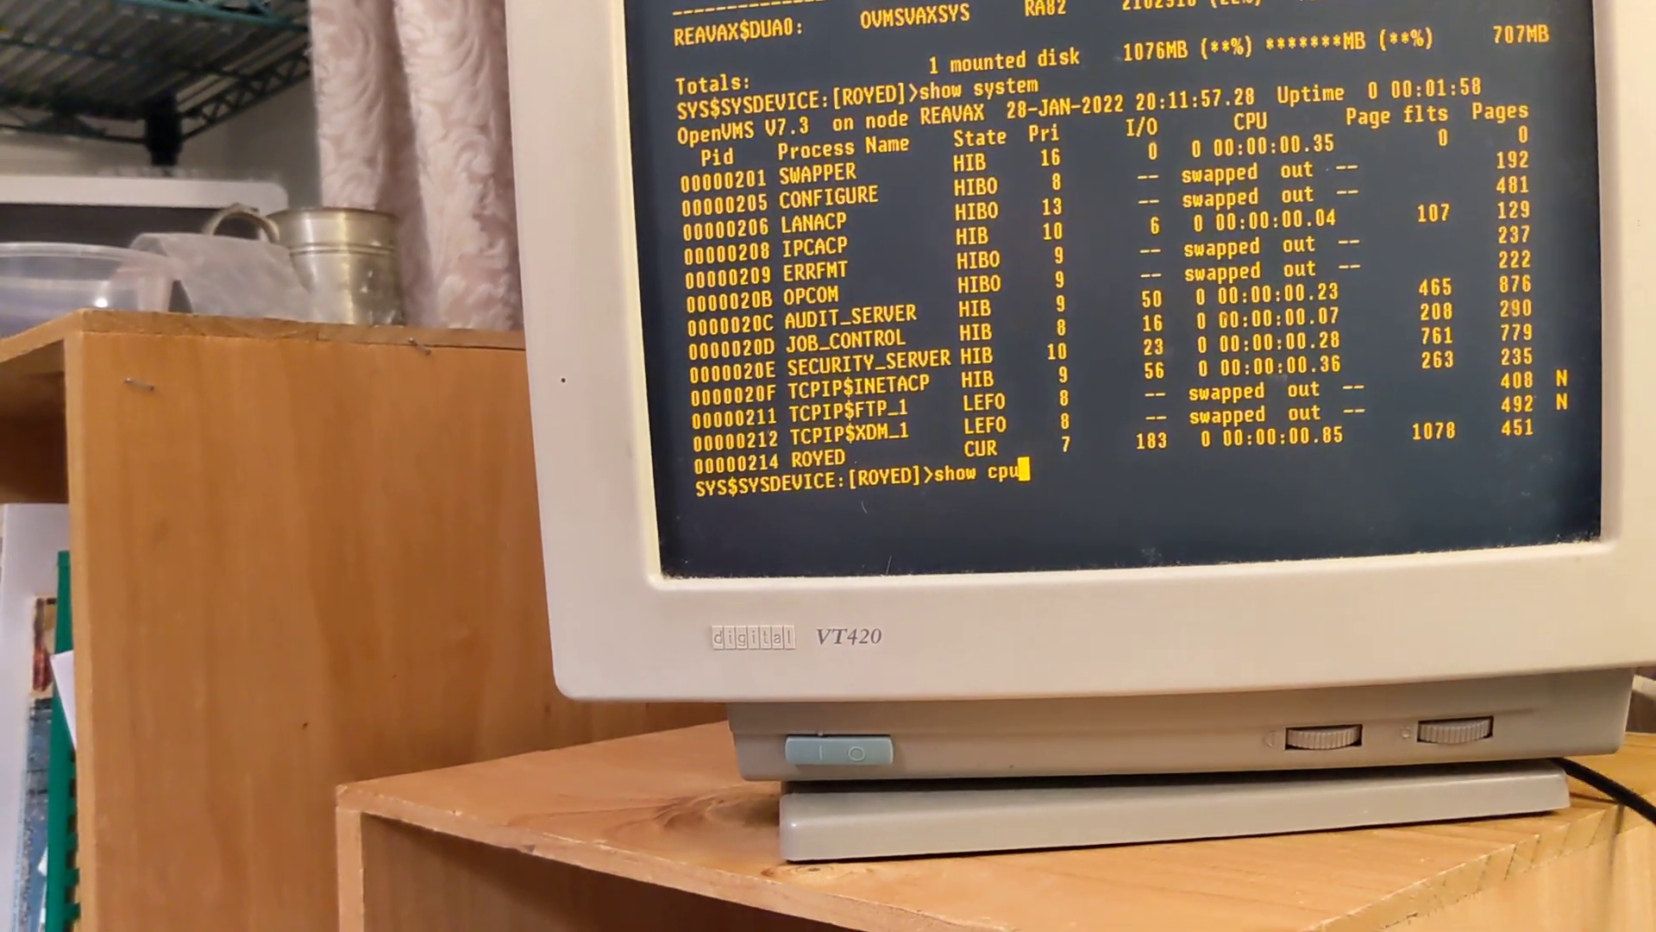